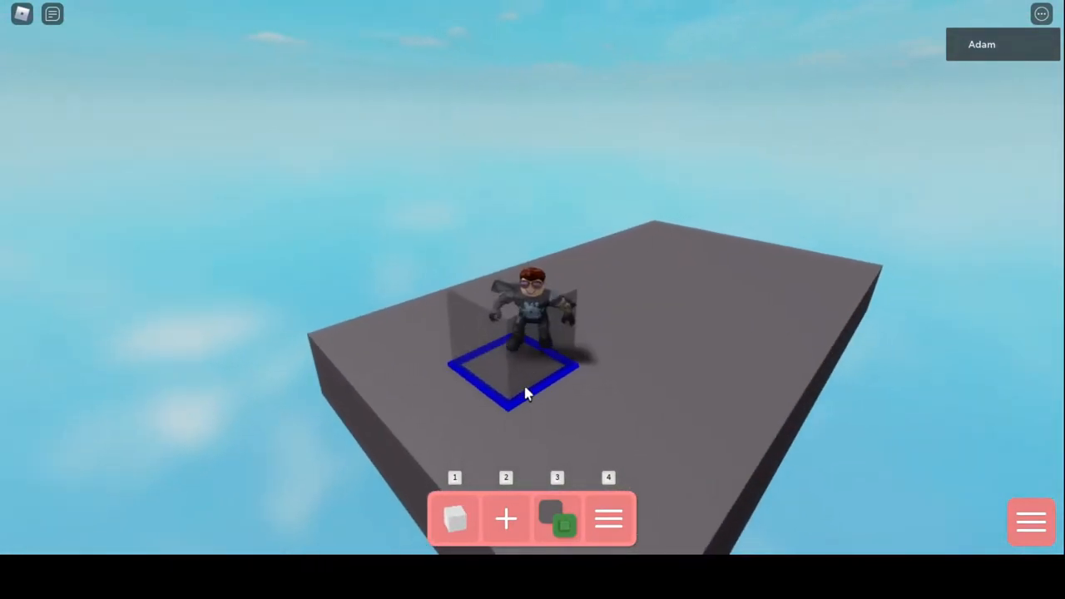
# Step: Place the SpookyGateEvent, then place a CauldronEvent from the Events catalog beside it
pyautogui.click(455, 518)
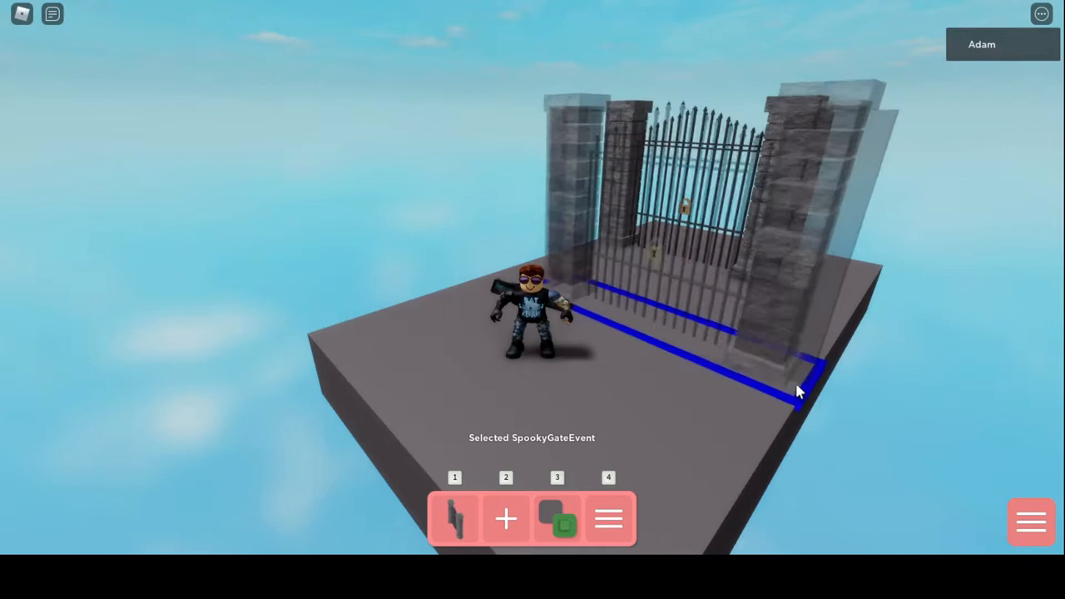
pyautogui.click(505, 518)
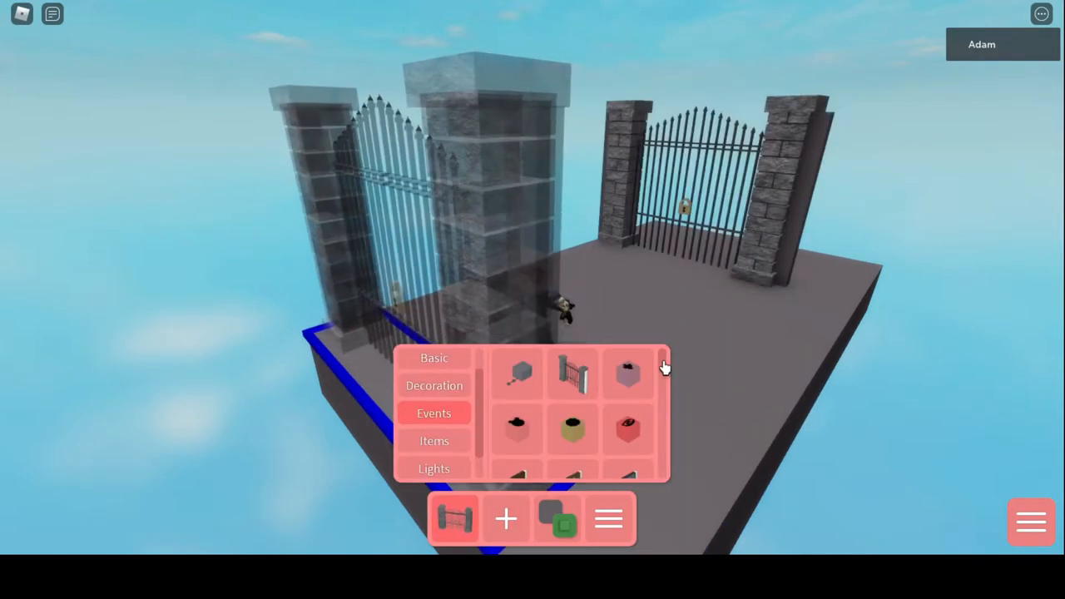
pyautogui.scroll(-3)
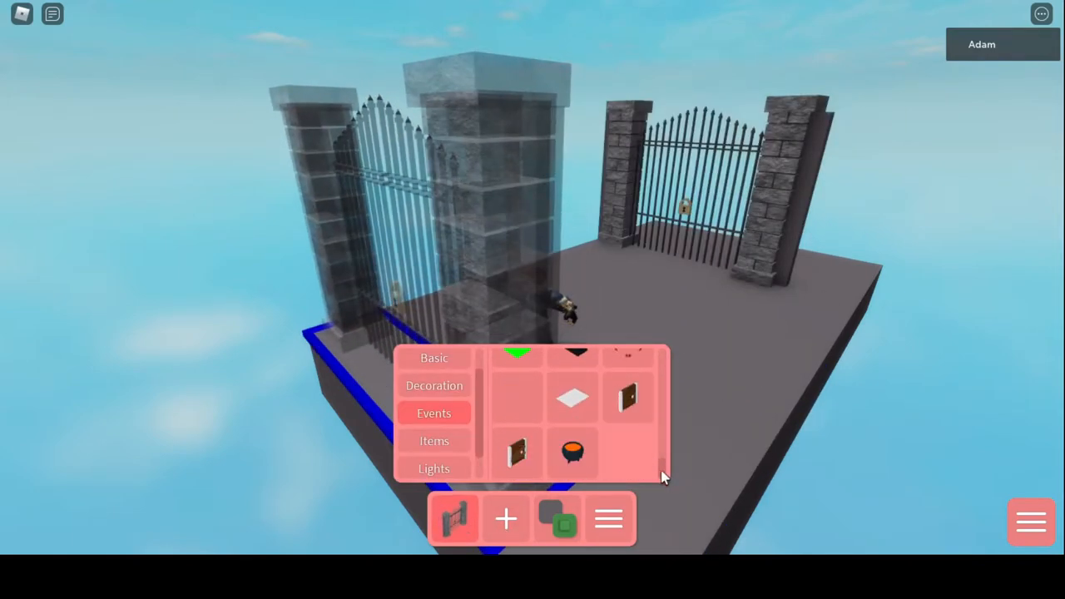
pyautogui.click(573, 453)
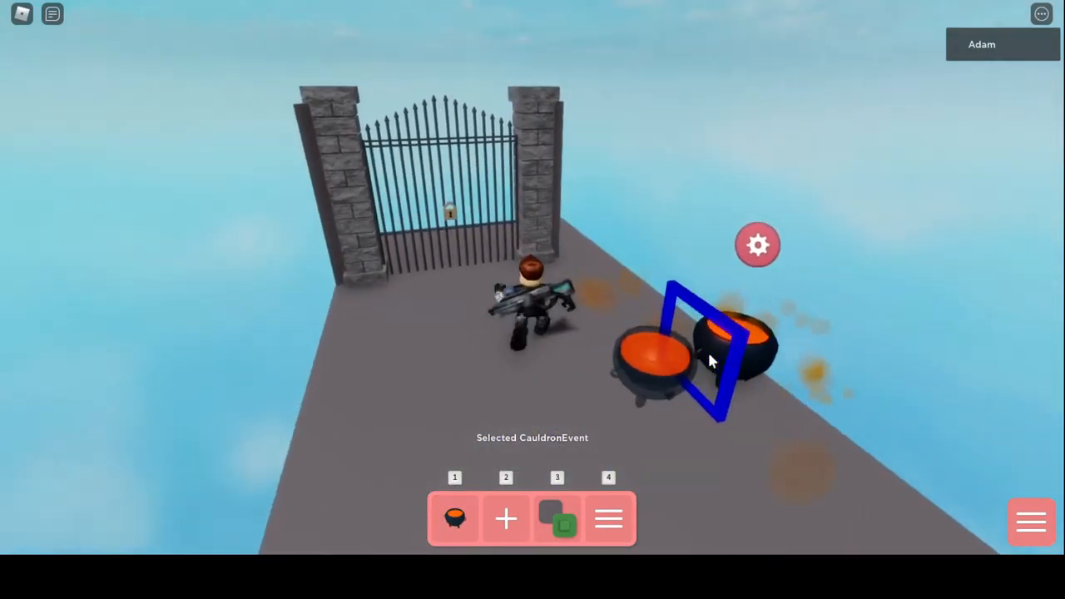
pyautogui.click(454, 519)
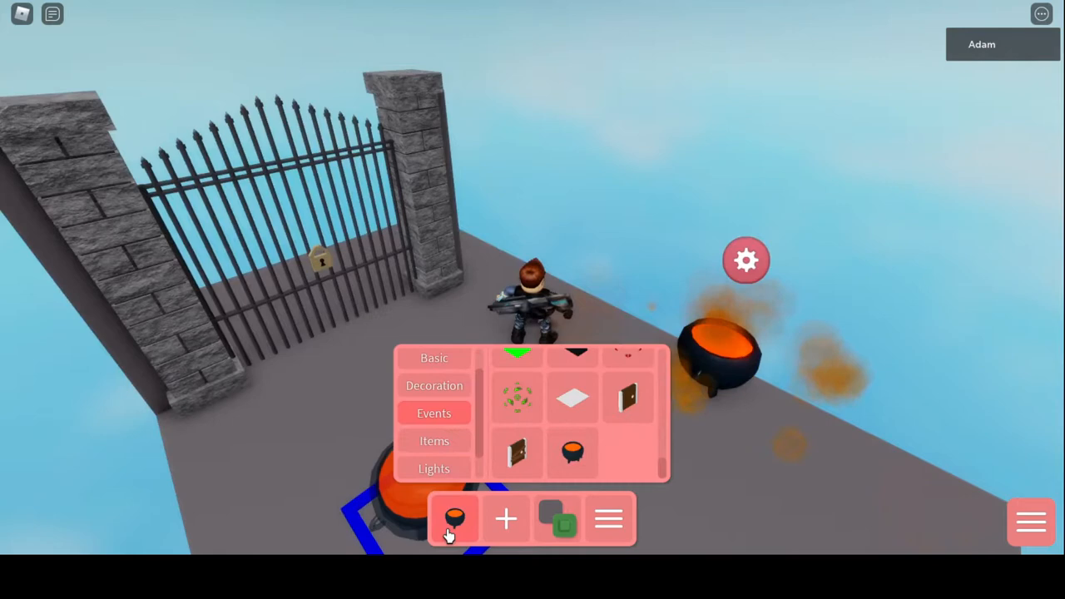
# Step: Set the cauldron's expression to WhiteKey so it gives a white key
pyautogui.click(745, 260)
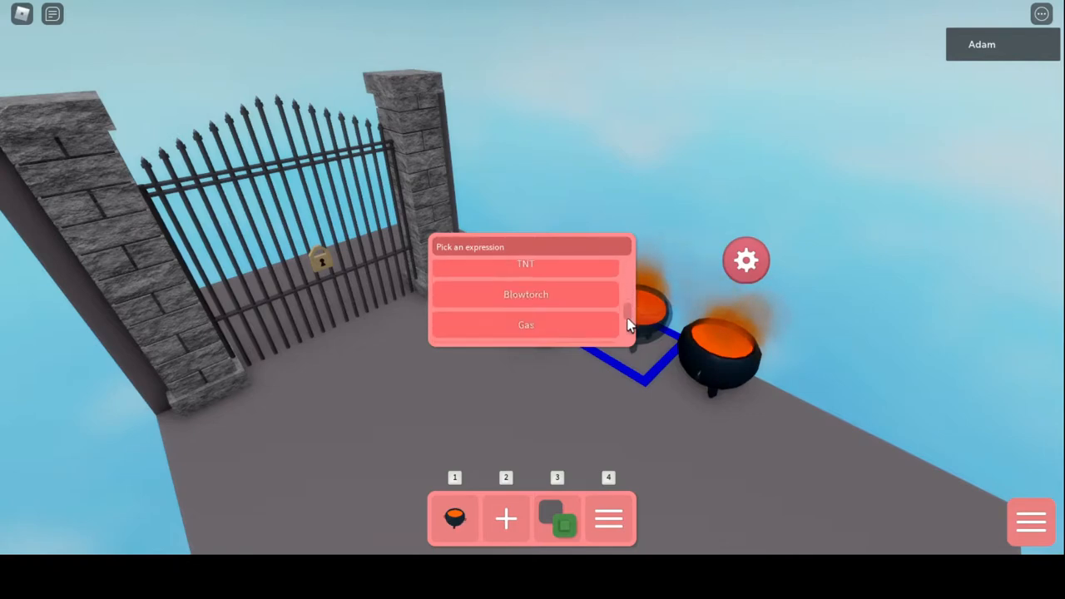
pyautogui.scroll(-3)
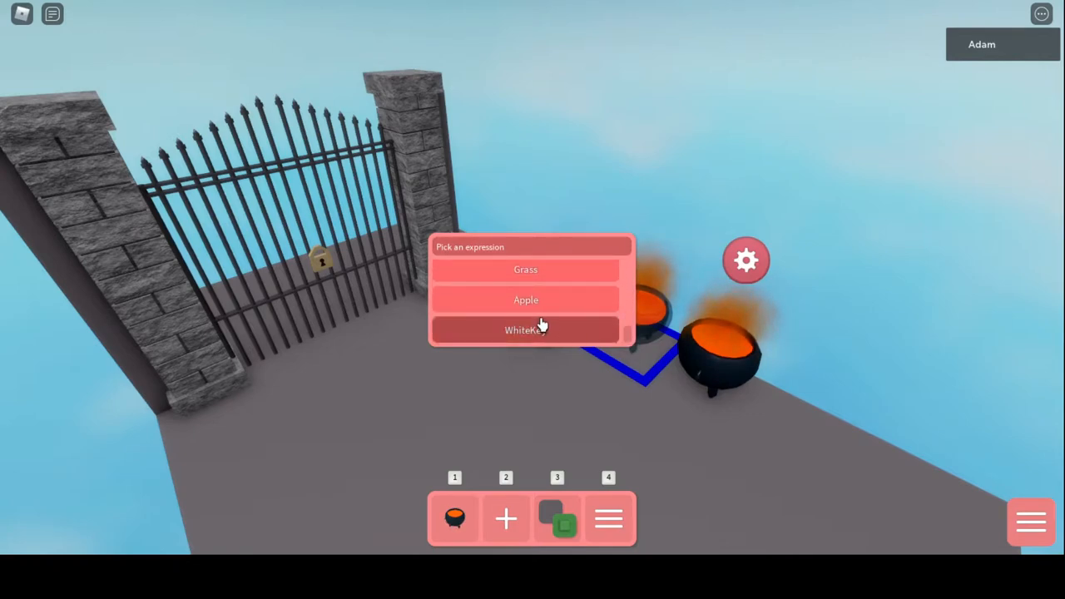
pyautogui.click(525, 329)
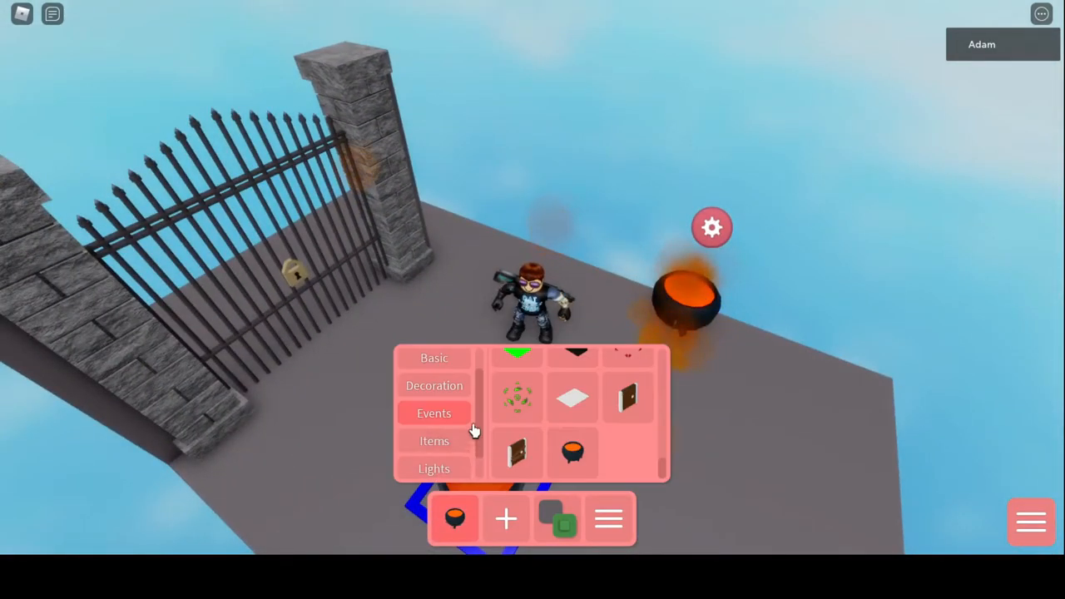
# Step: Pick the red potion from the Items category and place it on the platform
pyautogui.click(433, 441)
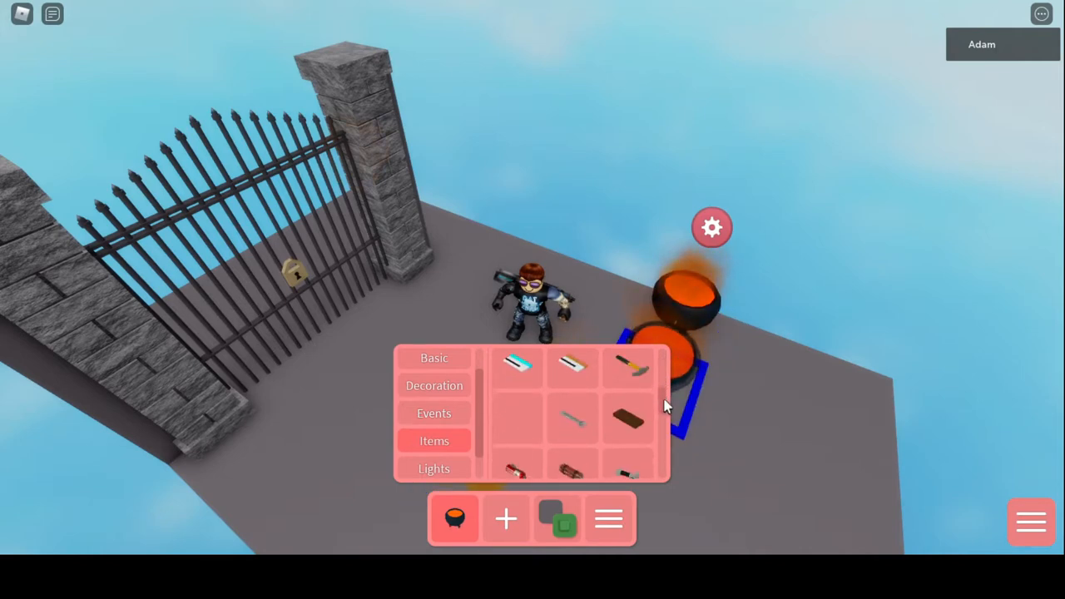
pyautogui.scroll(-3)
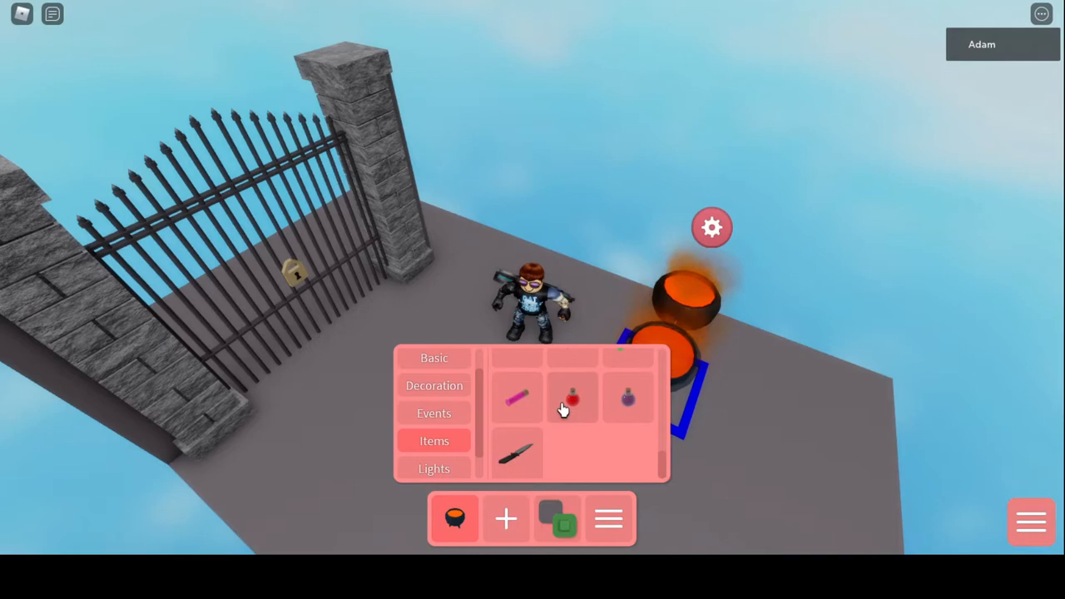
pyautogui.click(573, 399)
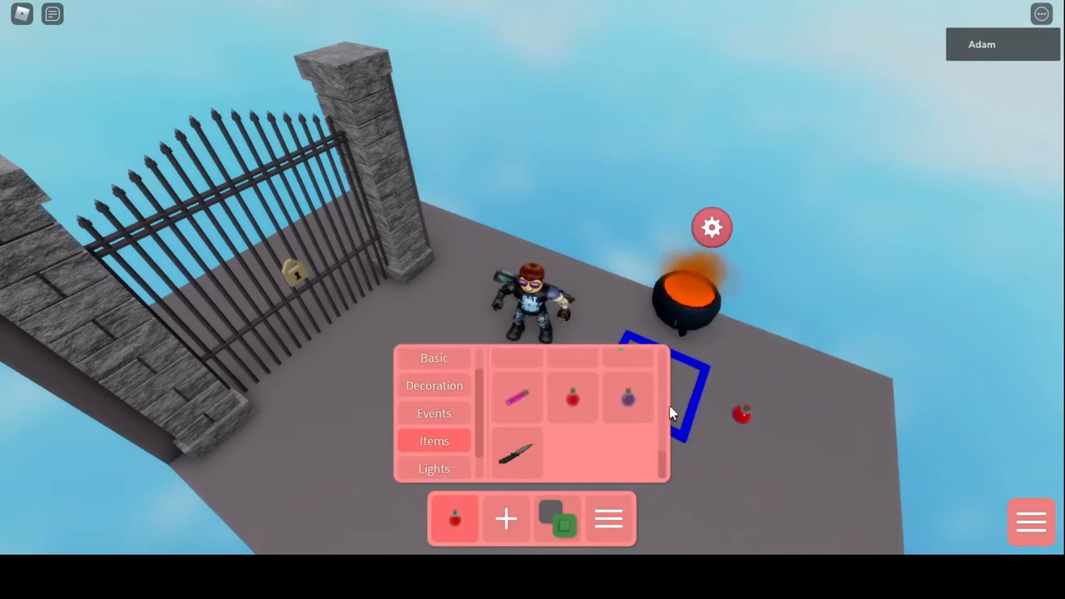
pyautogui.click(628, 397)
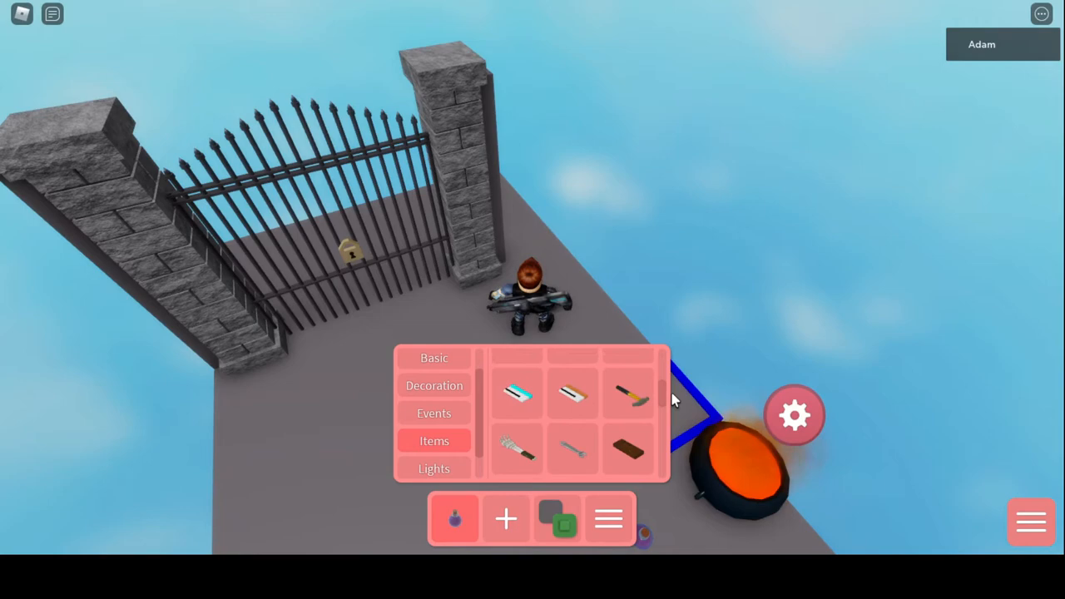
# Step: Place the SkeletonArm on the floor in front of the gate, then browse Events
pyautogui.click(516, 449)
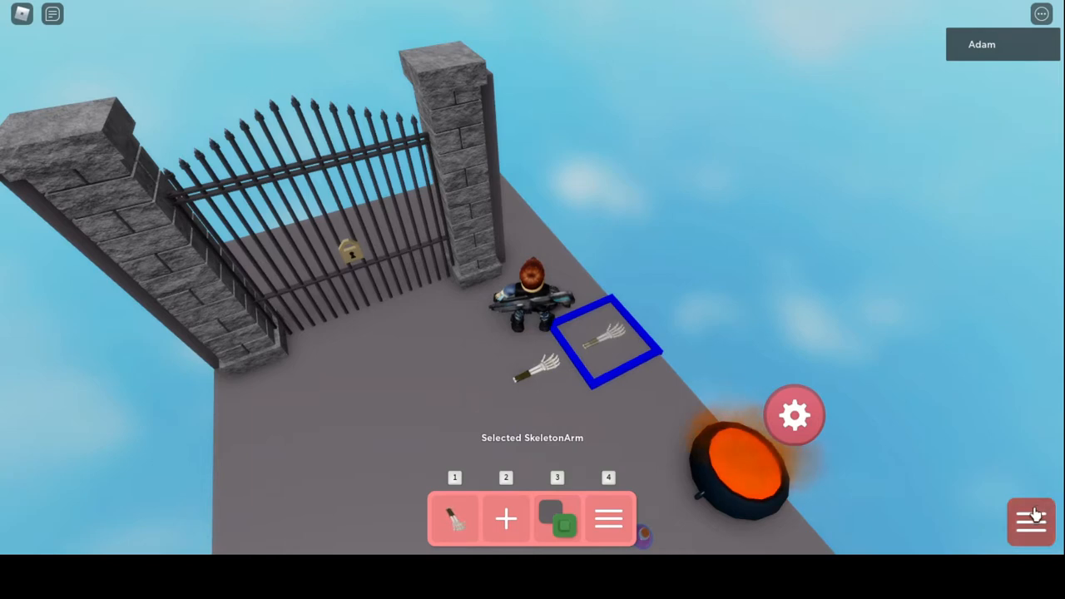
pyautogui.click(1030, 521)
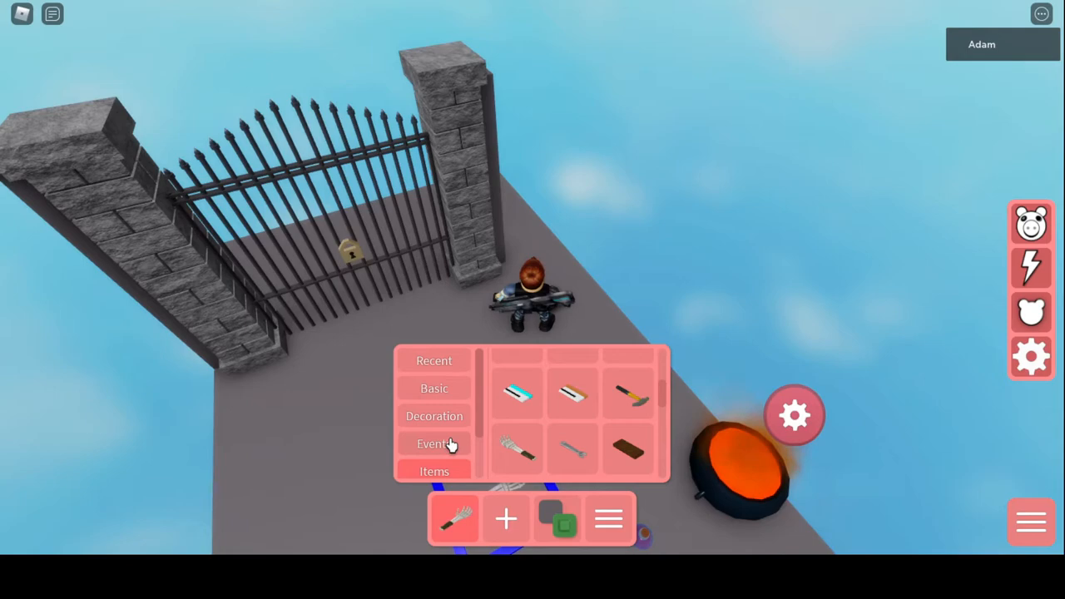
pyautogui.click(433, 444)
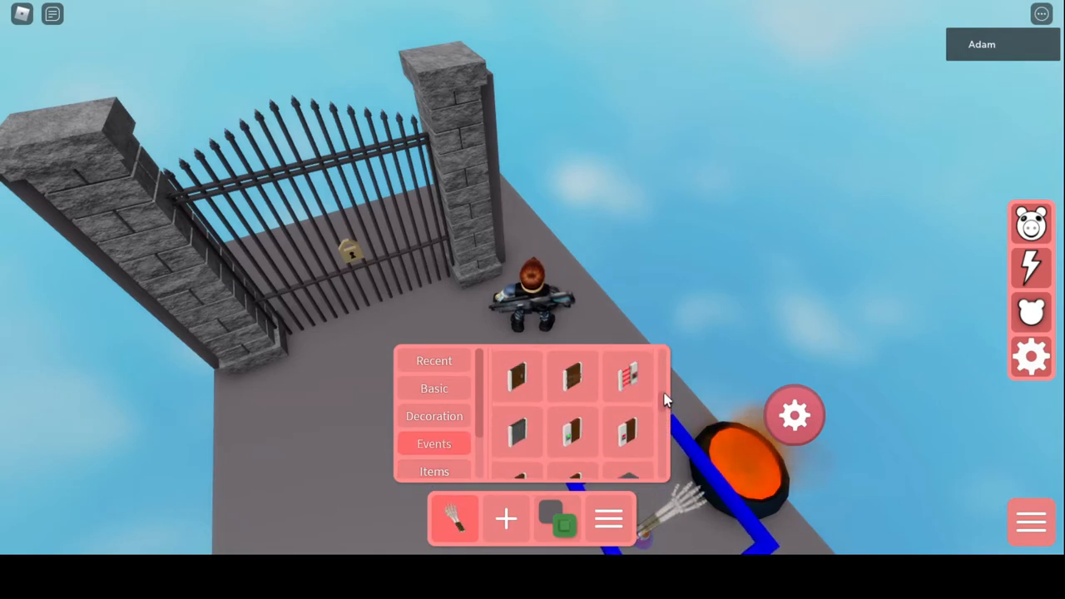